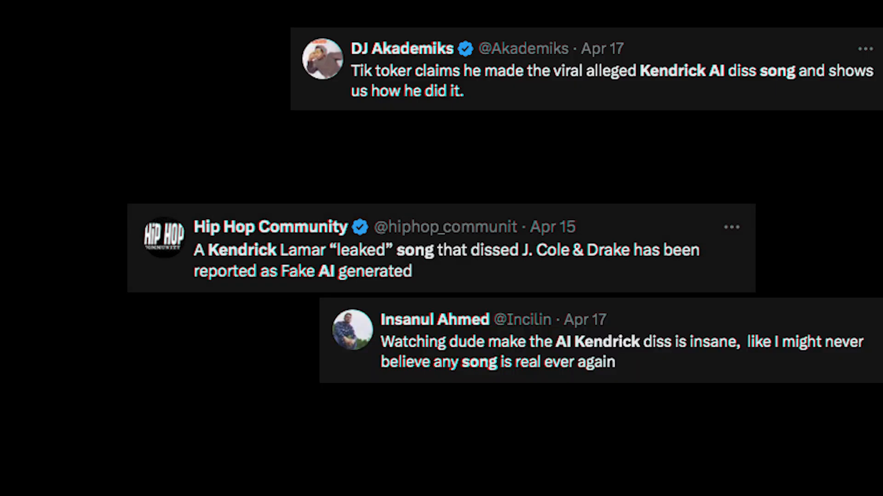
View the lyrics of the 'Oh, My Love' showcase song, then go to the Create form
scroll(down, 3)
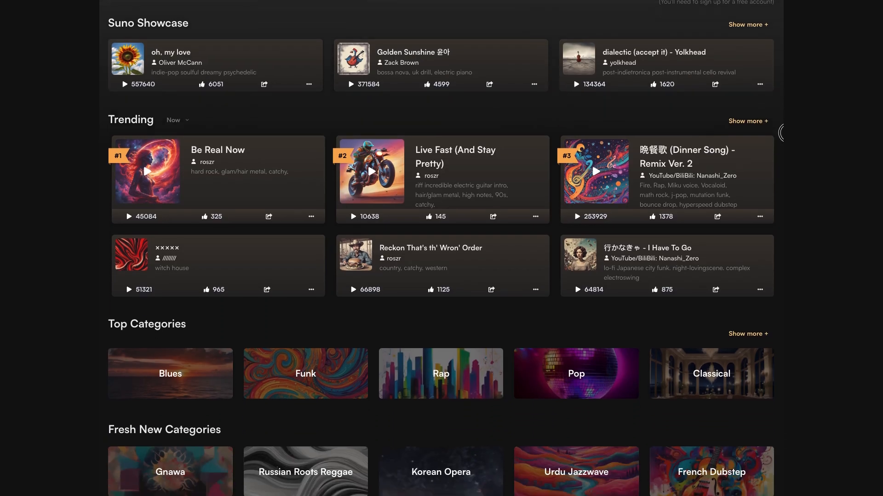
scroll(down, 3)
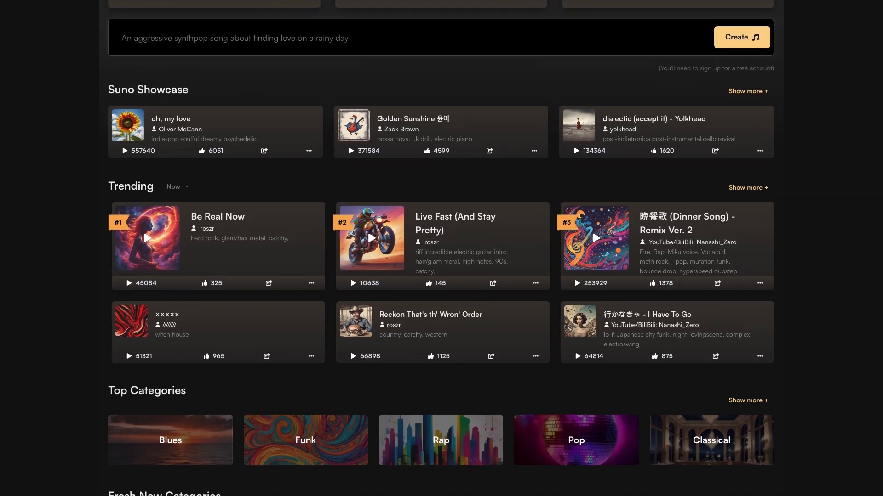
click(139, 125)
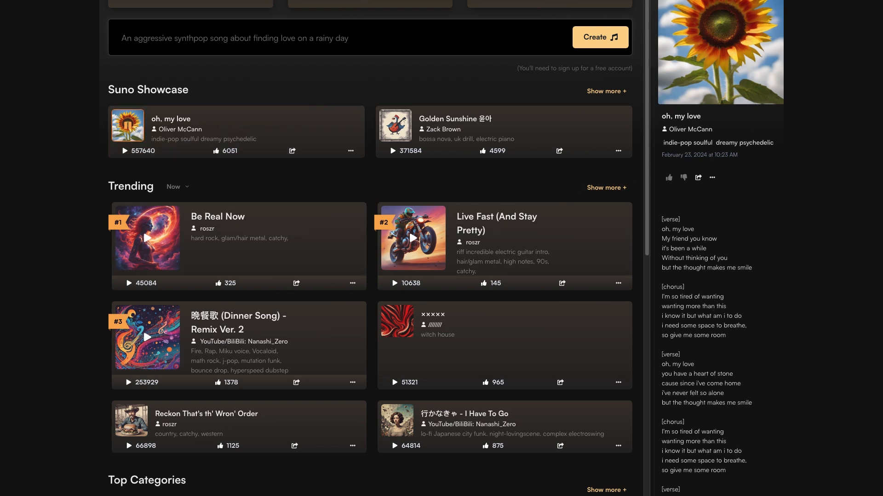
click(21, 79)
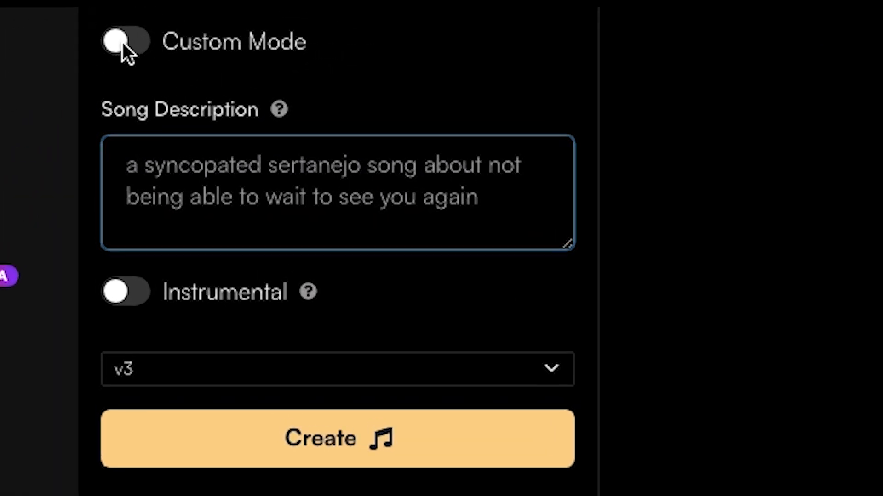
Edit the song description, switch on Custom Mode and enter placeholder lyrics text
click(125, 41)
text(create a song with)
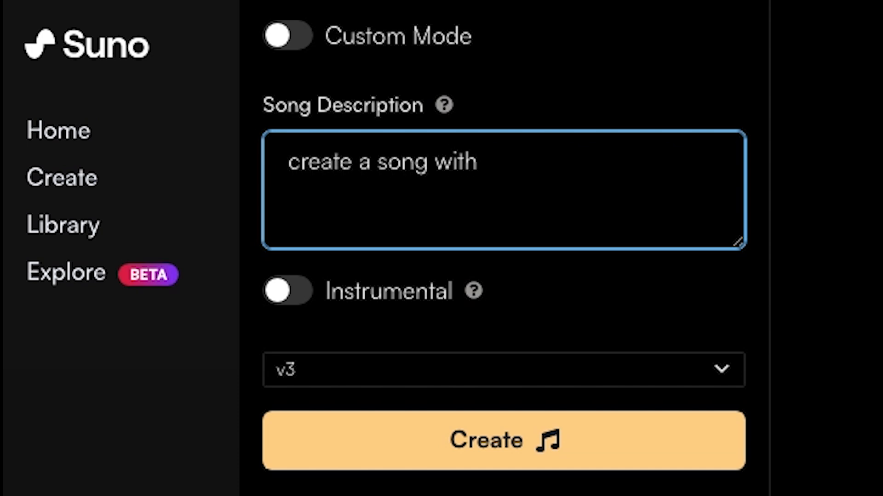
click(287, 36)
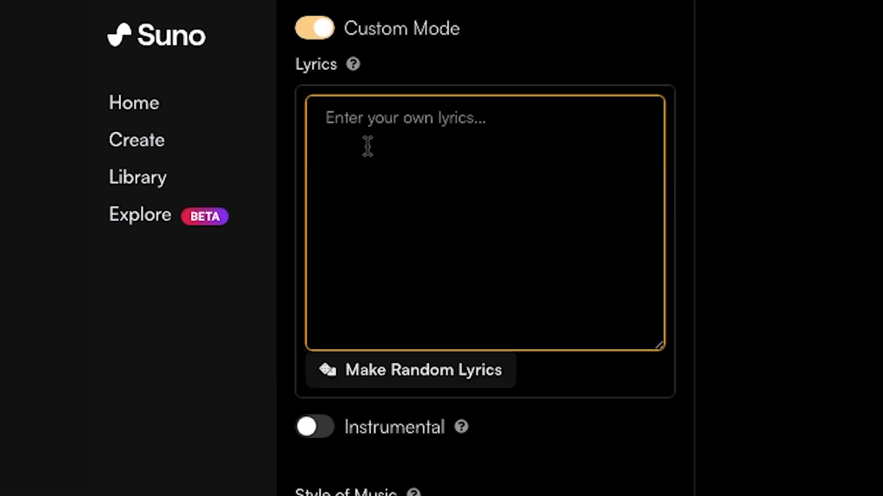
text(helkdjflkjs;fdn)
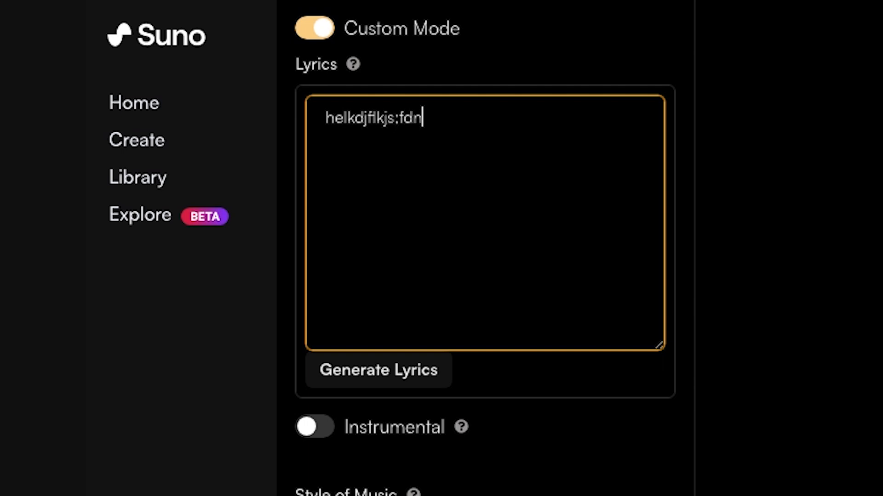
scroll(down, 3)
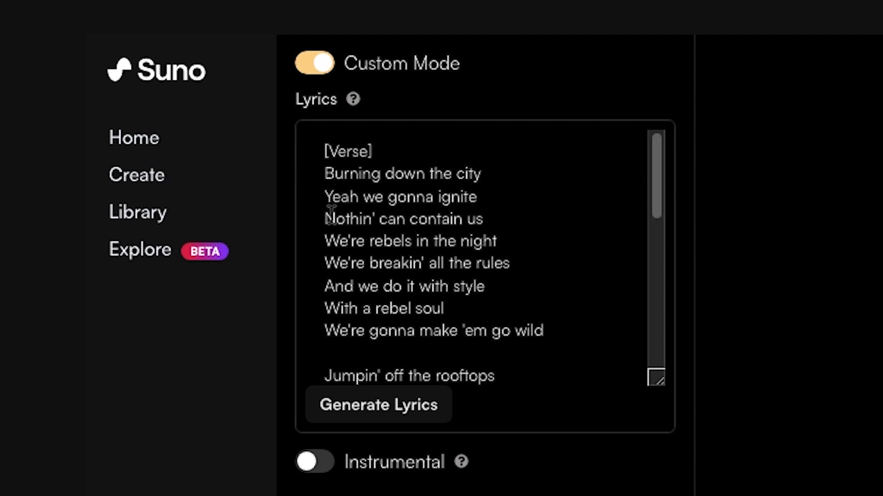
mouse_move(657, 180)
text(create)
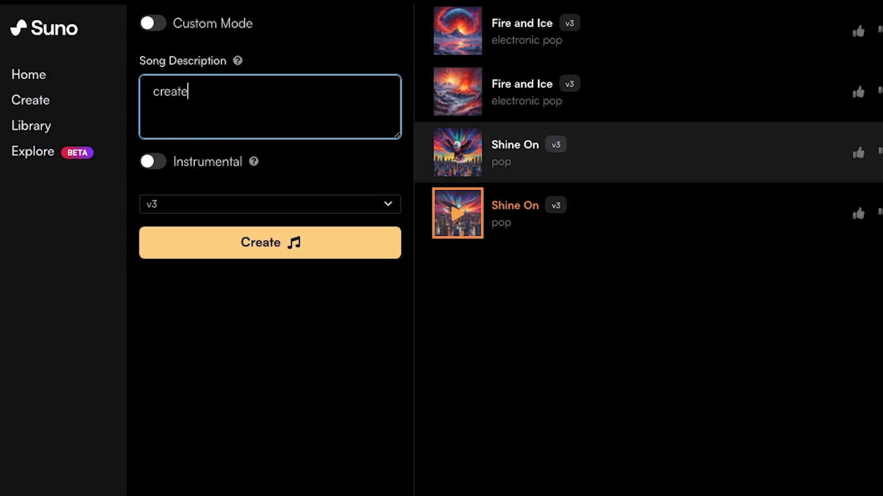
Begin the custom lyrics with the line 'a happ' in the Lyrics box
text(a happ)
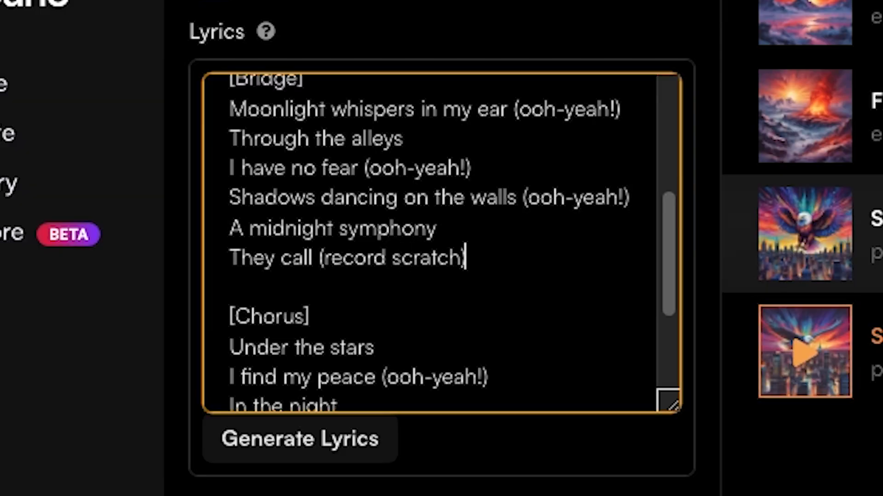
mouse_move(573, 220)
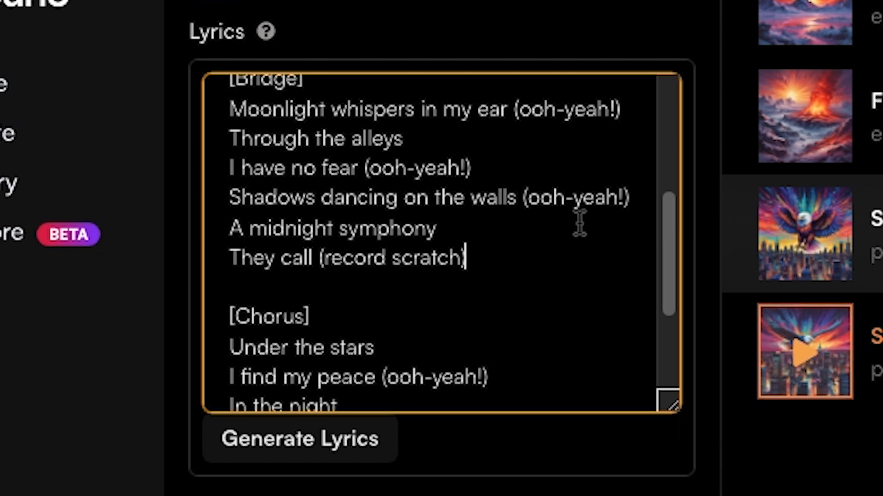
Add (end), (guitar solo), (drum solo) and (fade out cues in place of the chorus (ooh-yeah!) cues
scroll(down, 3)
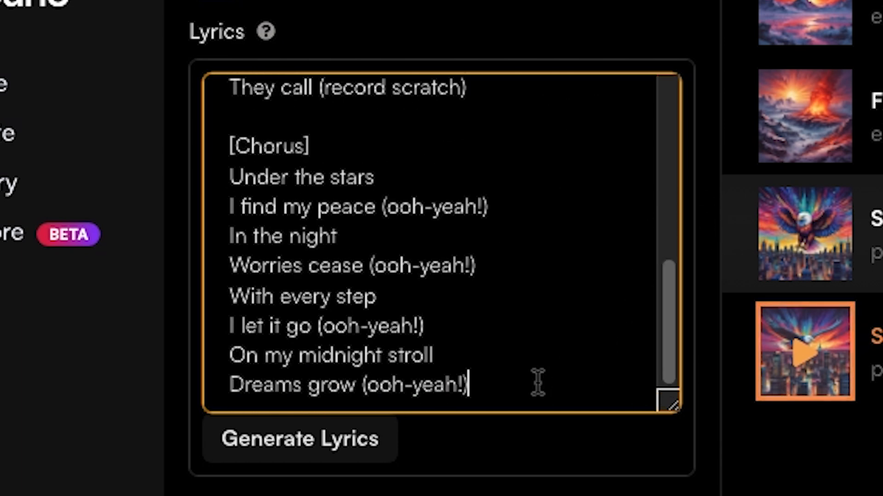
text((end)
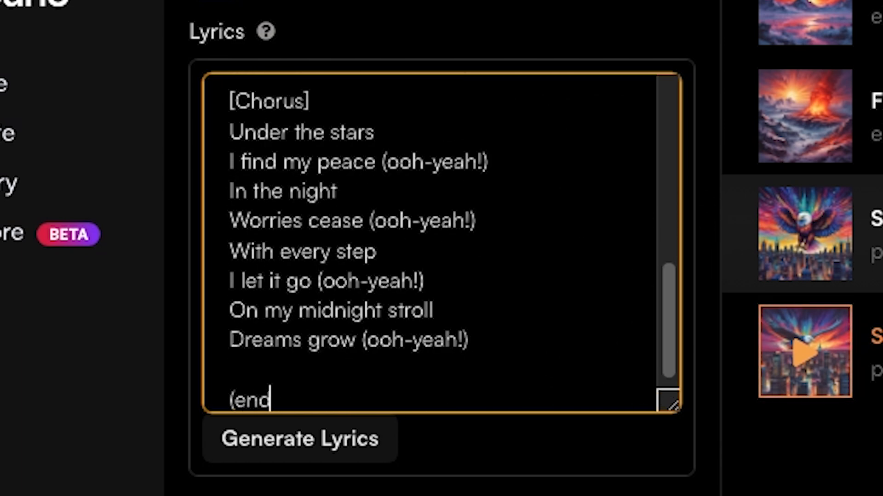
text())
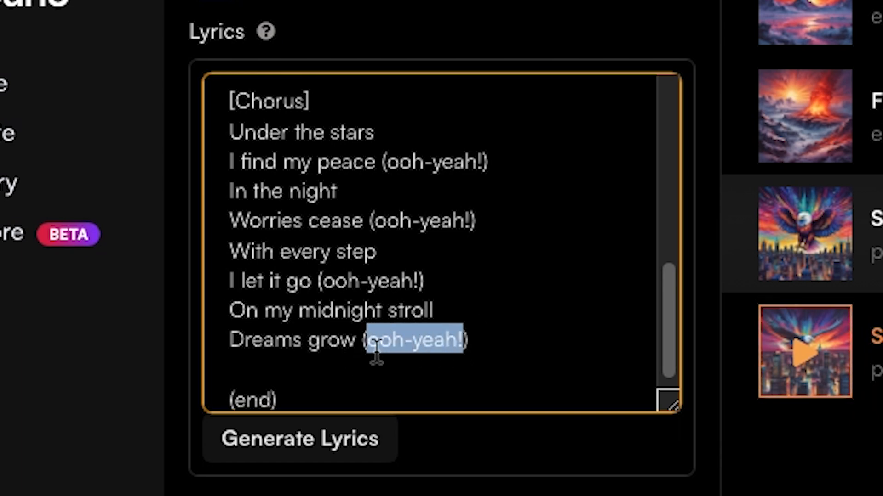
text(guitar solo)
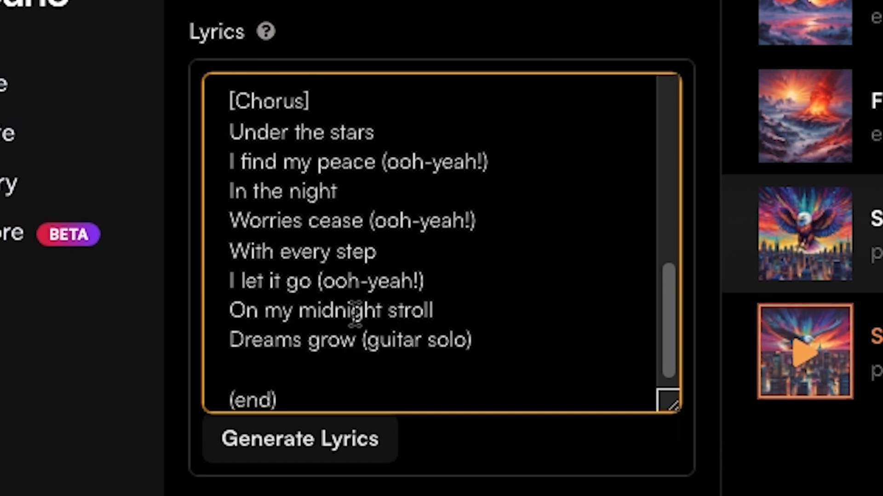
double_click(371, 281)
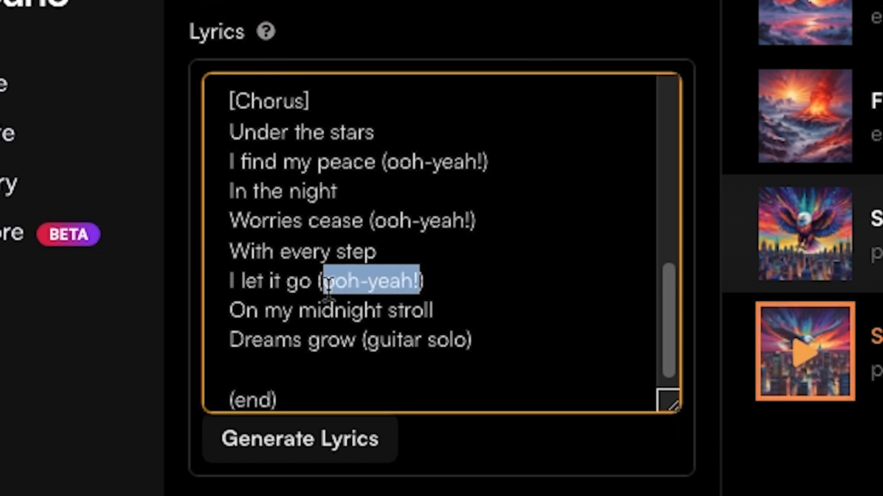
text(drum solo)
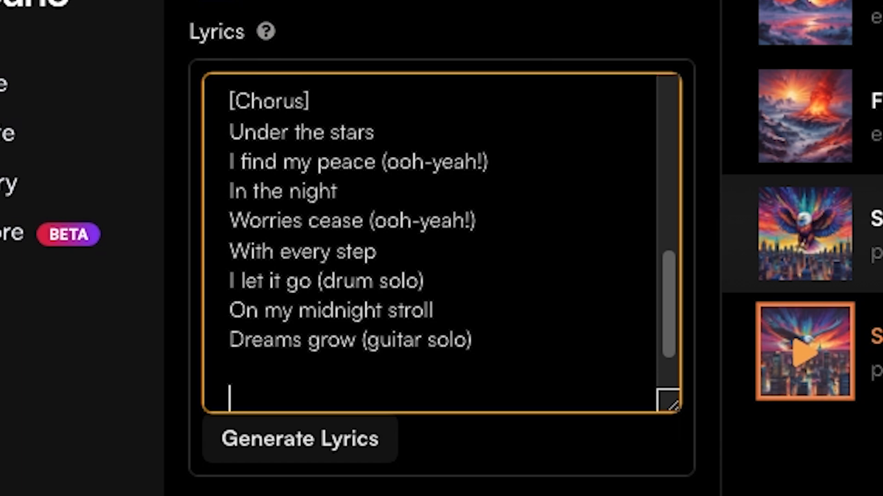
text((fade out)
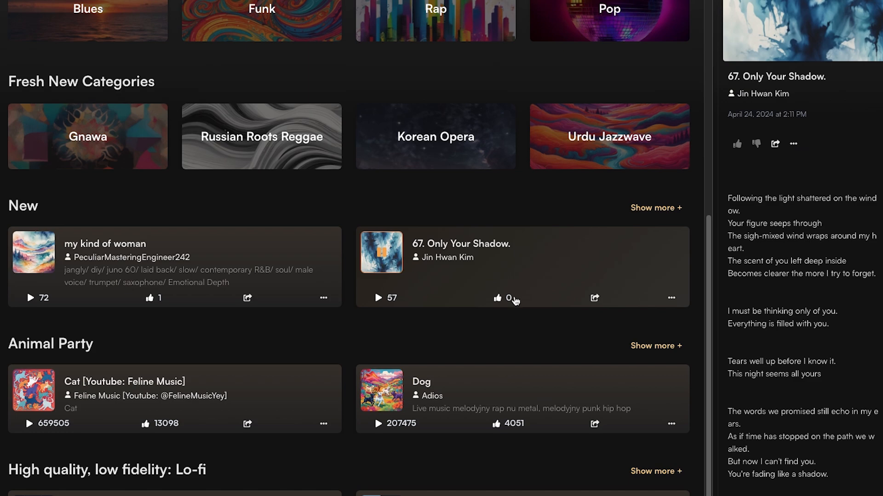
Open a new song's lyrics on the explore page before switching to Jammable
click(497, 298)
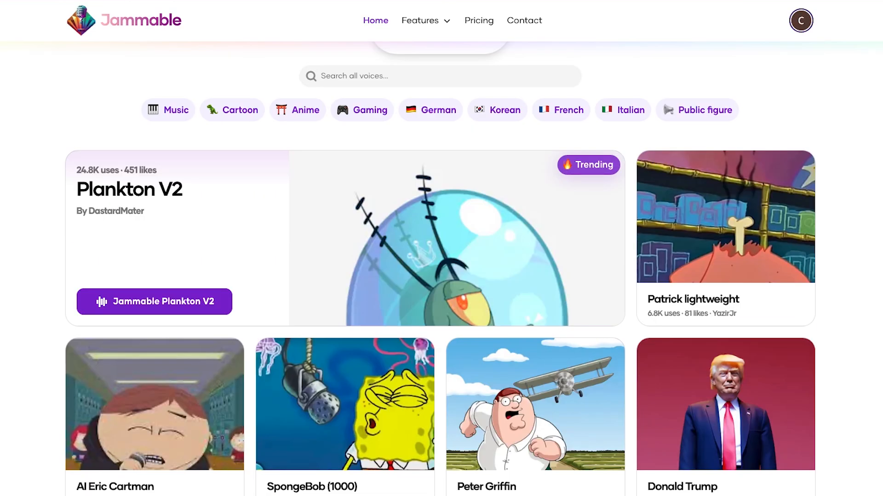
Open the AI Donald Trump voice model page and show the Features list
click(725, 405)
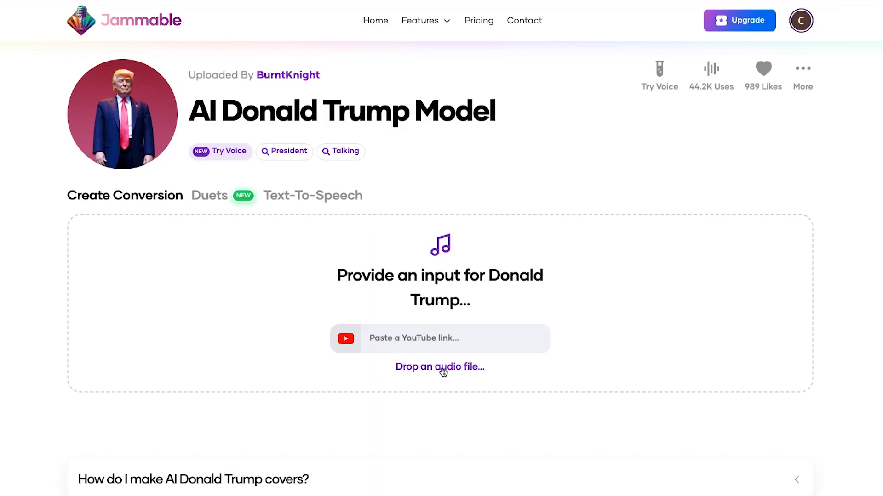
mouse_move(428, 244)
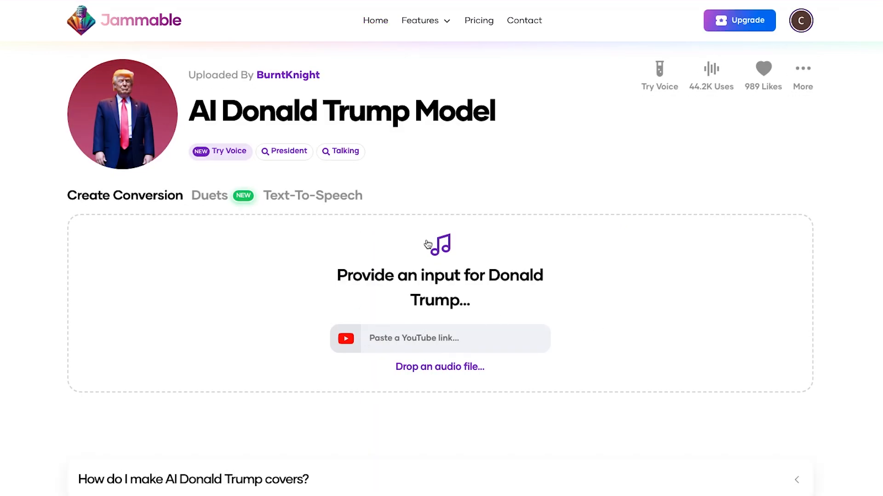
click(439, 367)
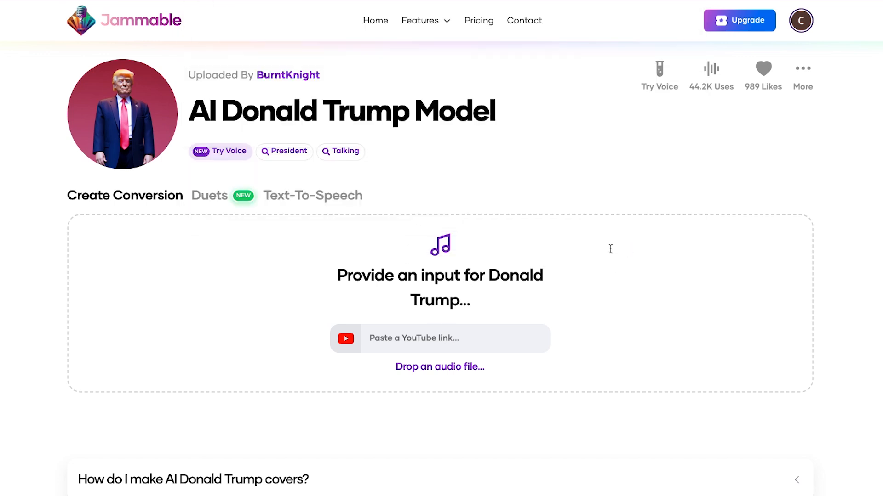
click(420, 20)
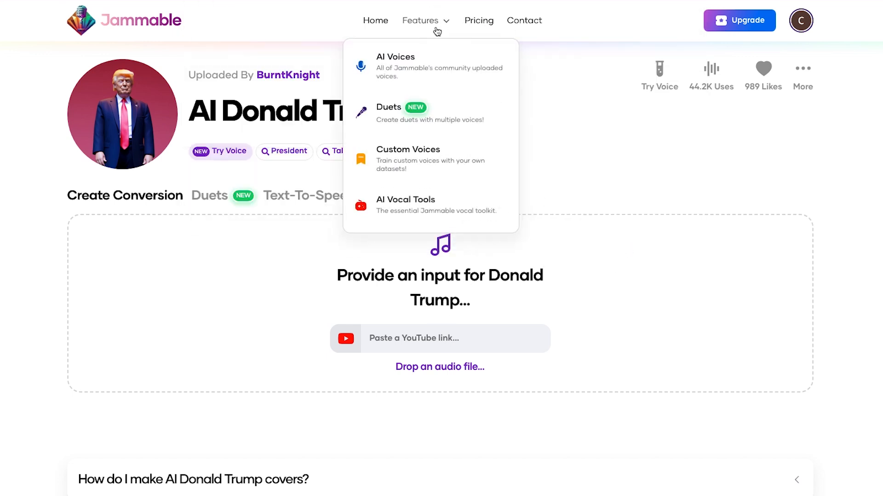